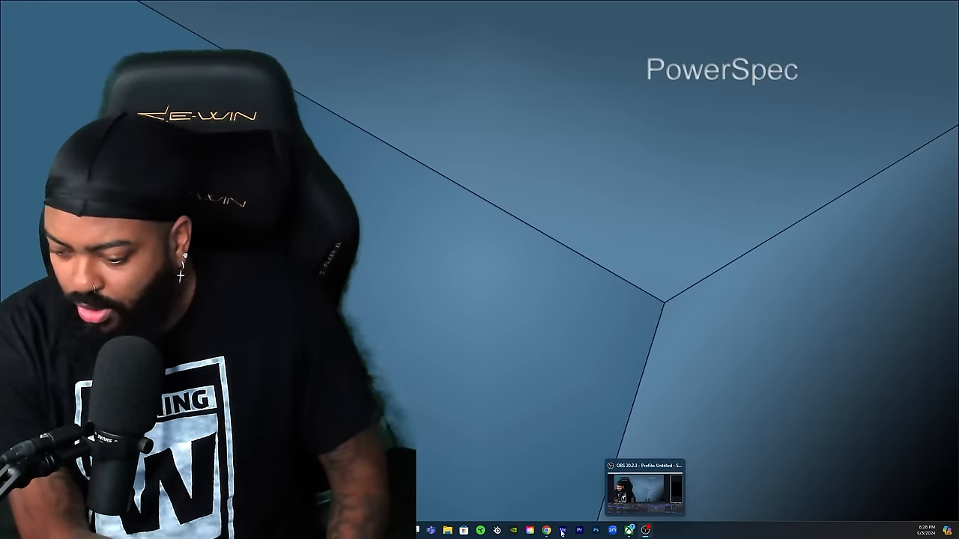
Step: Bring up the browser showing the Inside The Ropes article on Odyssey Jones being fired from WWE
click(542, 530)
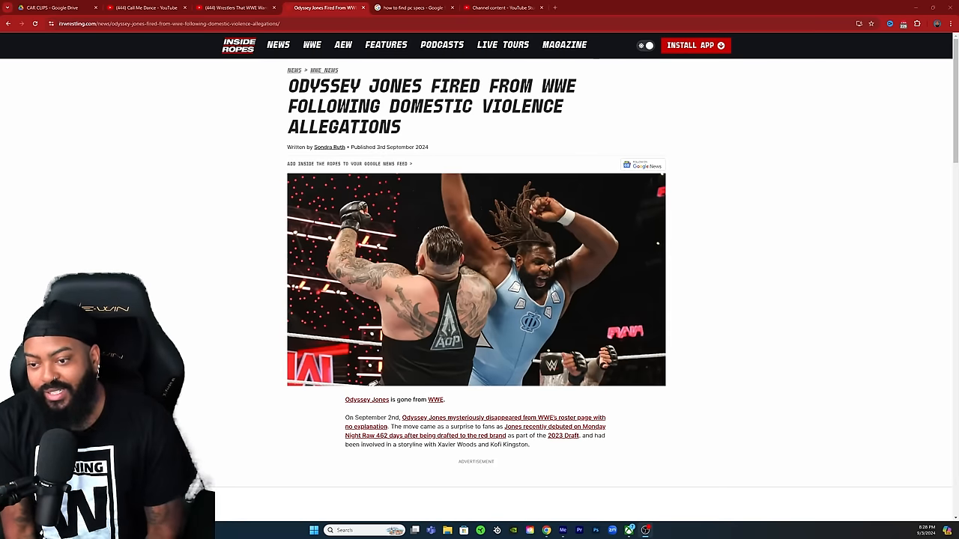
mouse_move(275, 379)
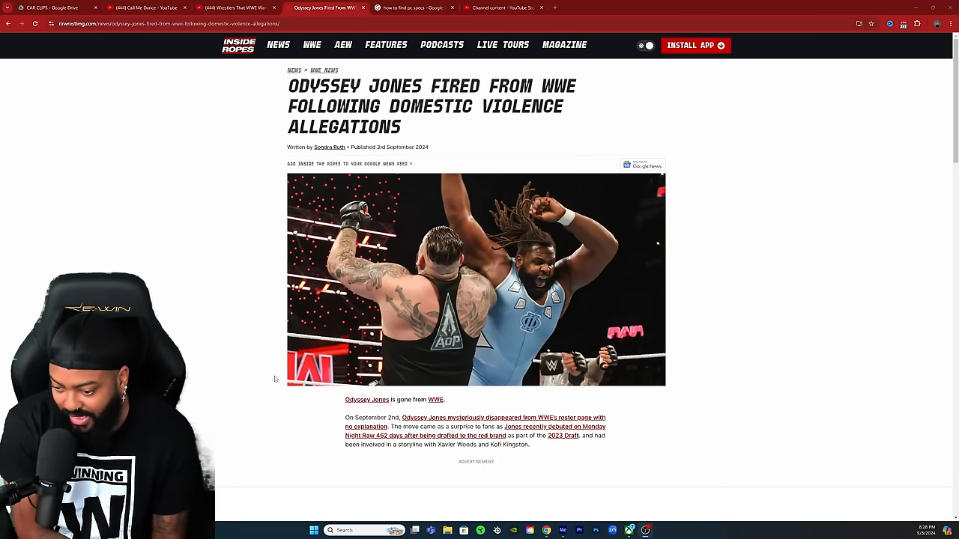
Step: Scroll past the headline photo to the opening paragraphs on Jones vanishing from WWE's roster
scroll(down, 3)
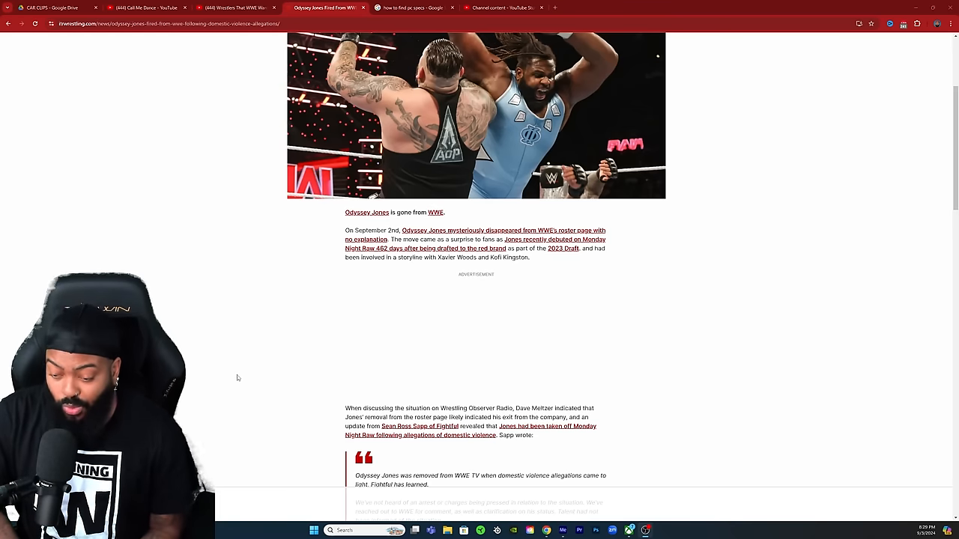
Step: Scroll to the Wrestling Observer paragraph and Fightful quote on the domestic violence allegations
scroll(down, 3)
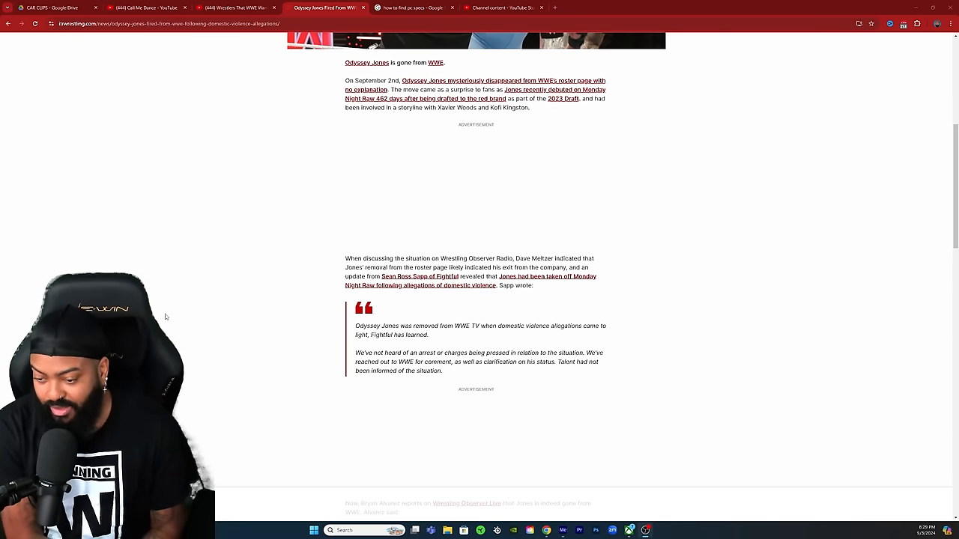
Step: Scroll to Bryan Alvarez's quote and the section on Jones' last WWE Raw match
scroll(down, 3)
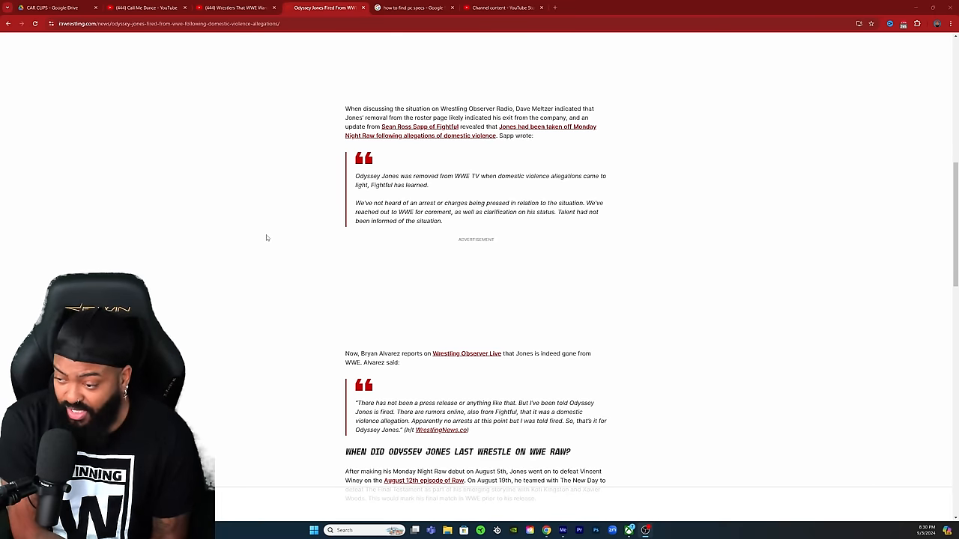
scroll(down, 3)
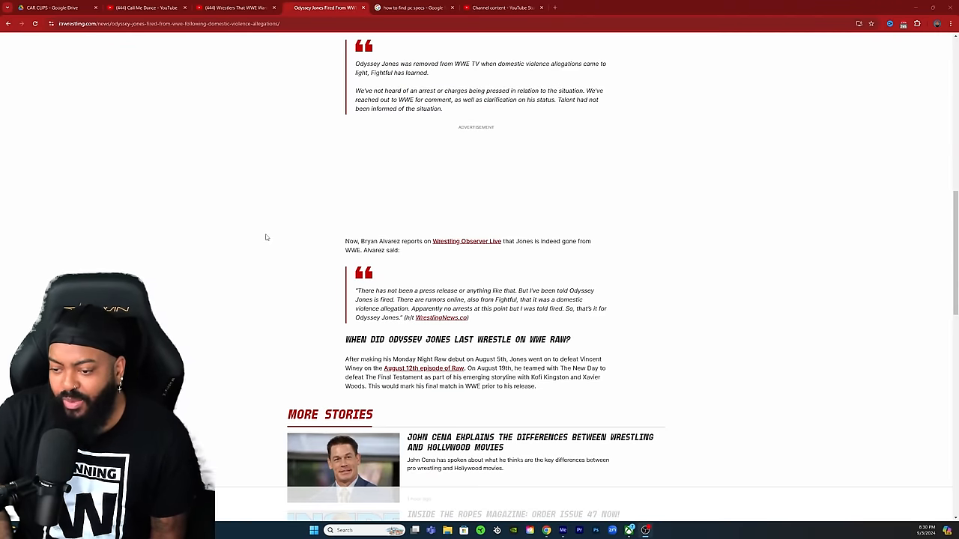